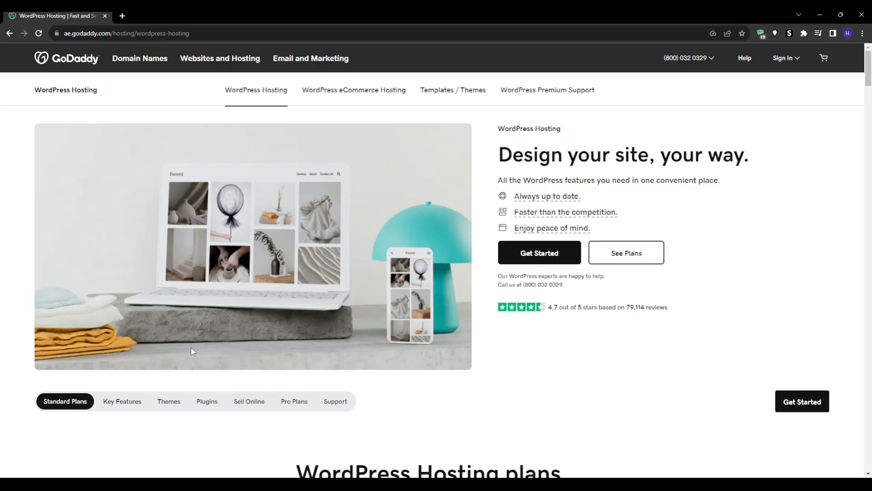
mouse_move(590, 140)
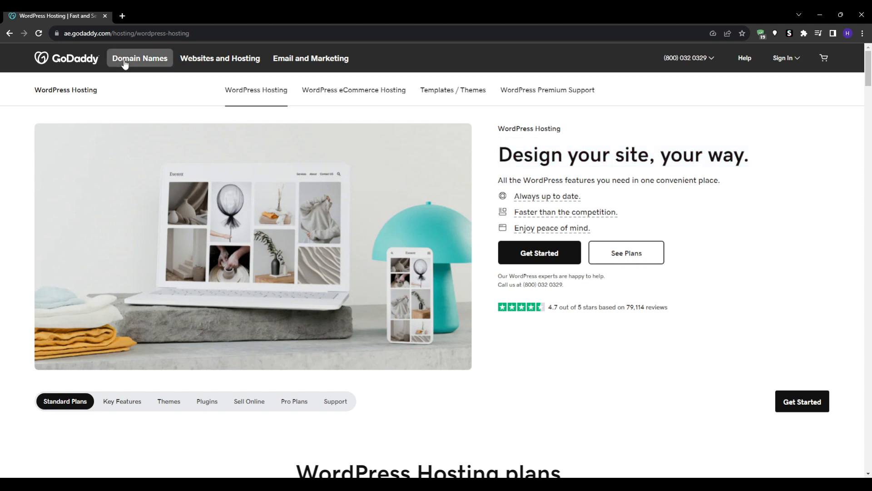
Browse the Domains and Websites & Hosting menus, then scroll the Managed WordPress plans.
click(139, 58)
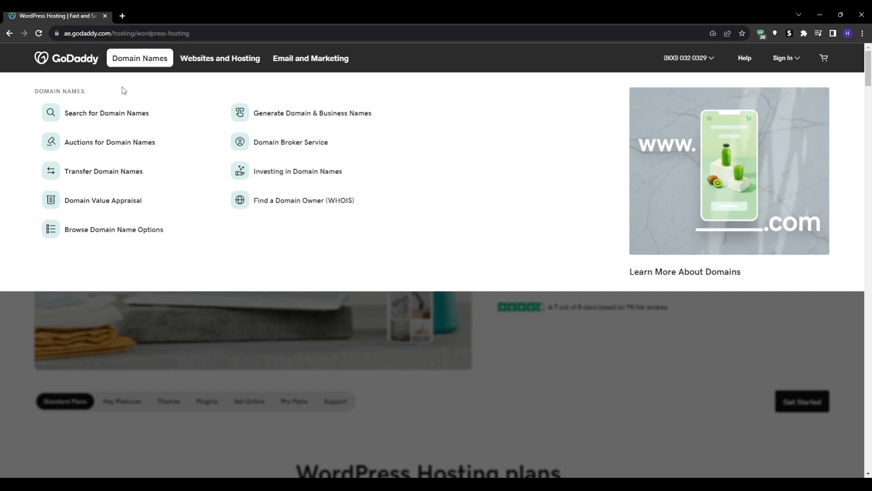
mouse_move(312, 113)
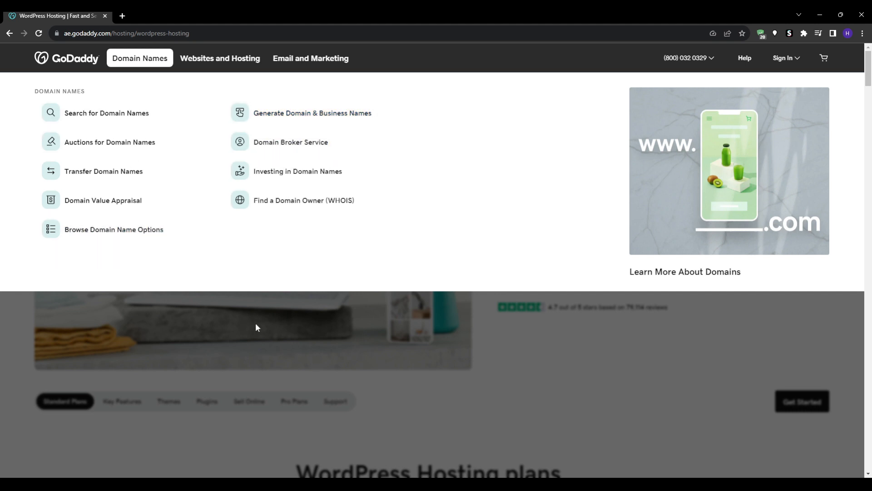
mouse_move(261, 329)
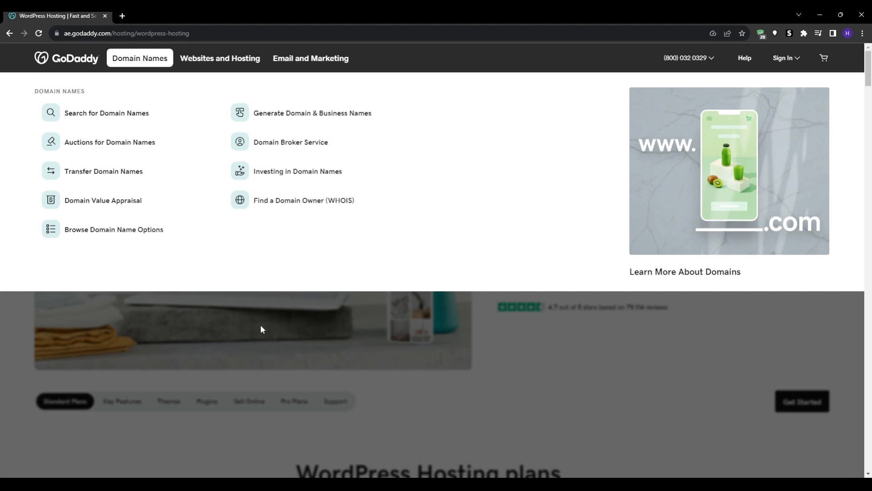
click(220, 58)
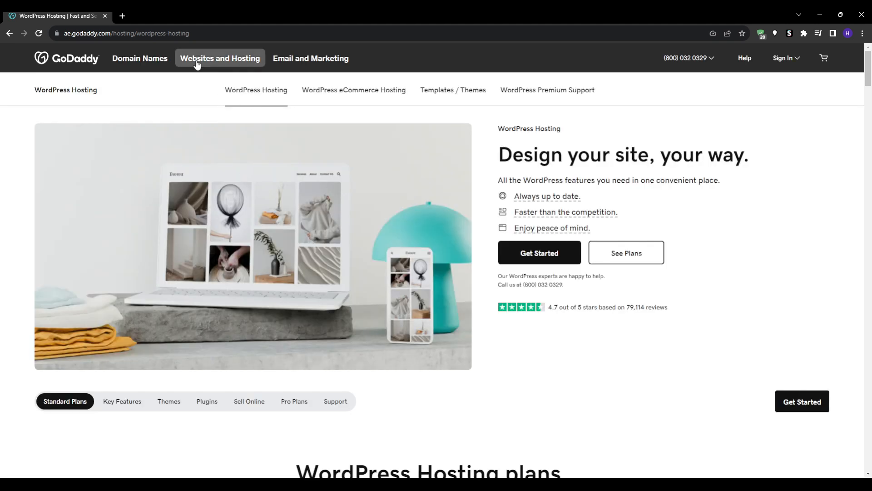
click(219, 57)
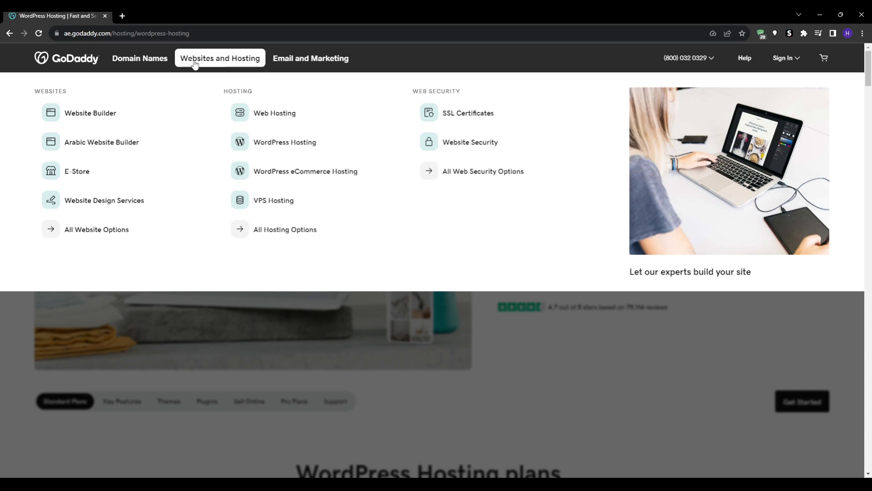
scroll(down, 3)
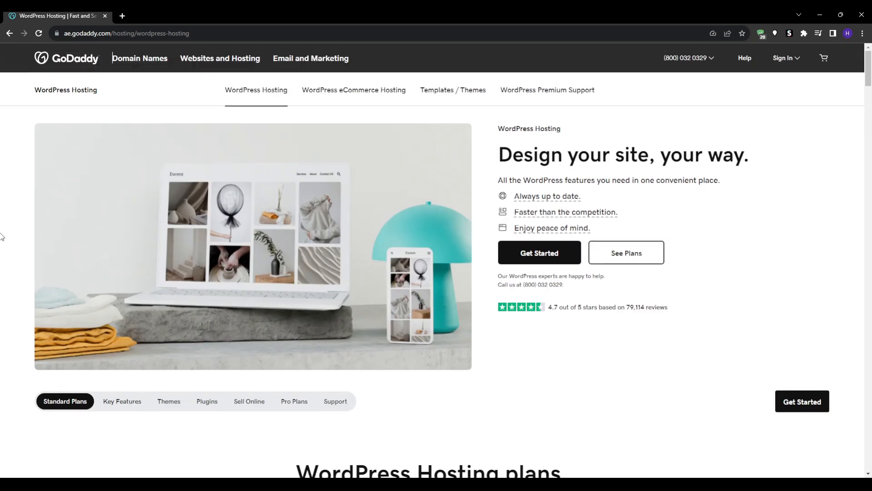
scroll(down, 3)
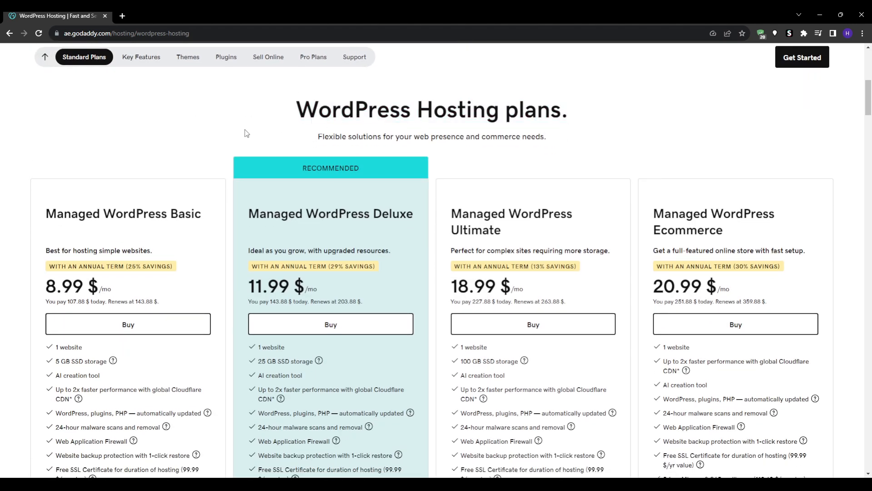
scroll(down, 3)
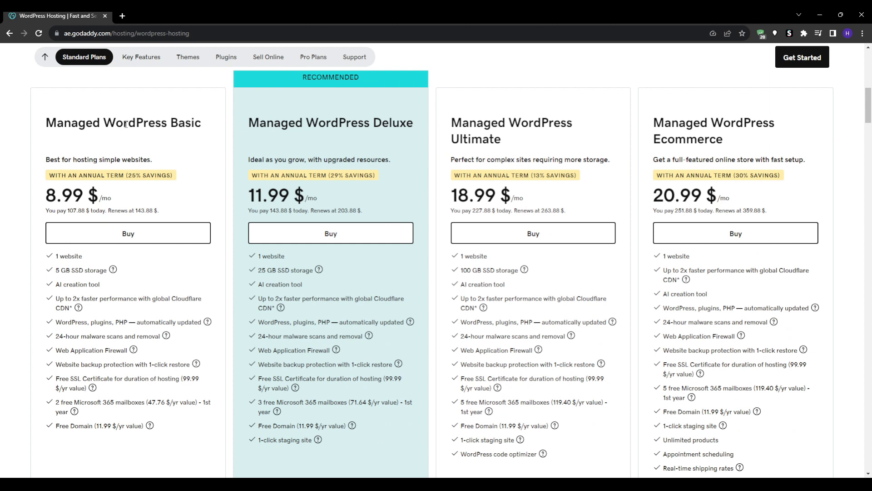
mouse_move(2, 177)
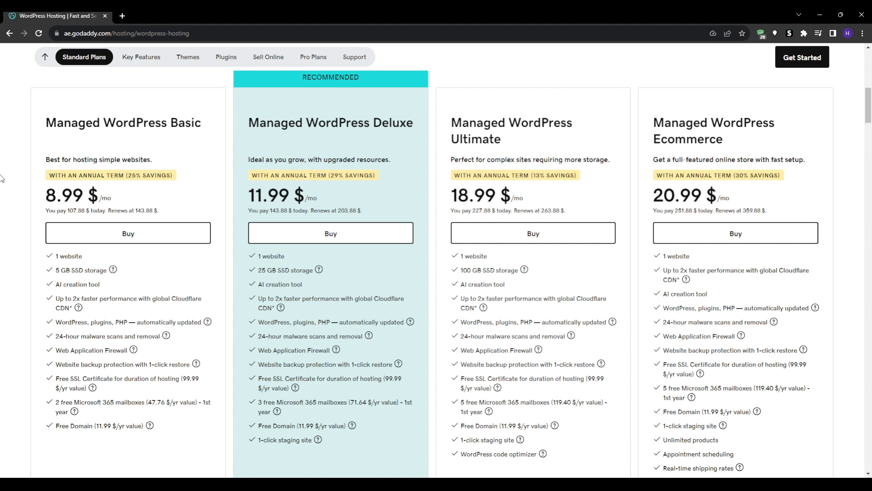
mouse_move(222, 372)
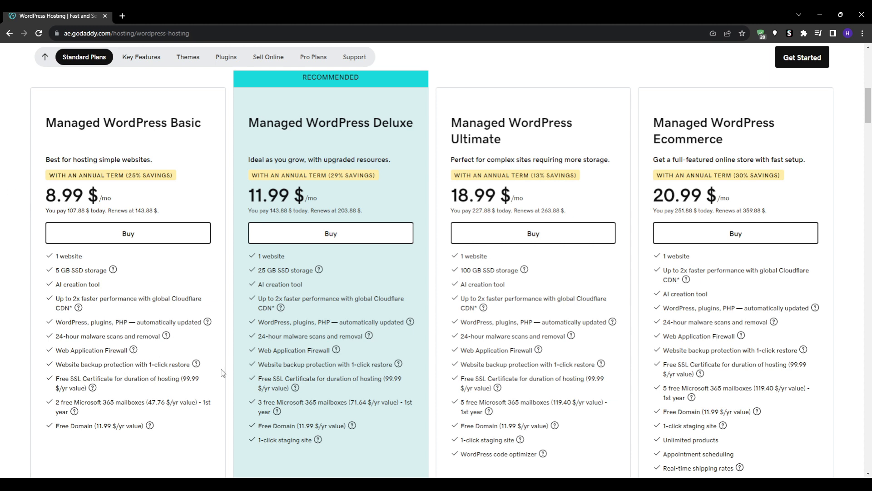
Review the WordPress Hosting benefits, including Free 24/7 support, and return to the GoDaddy homepage.
double_click(123, 364)
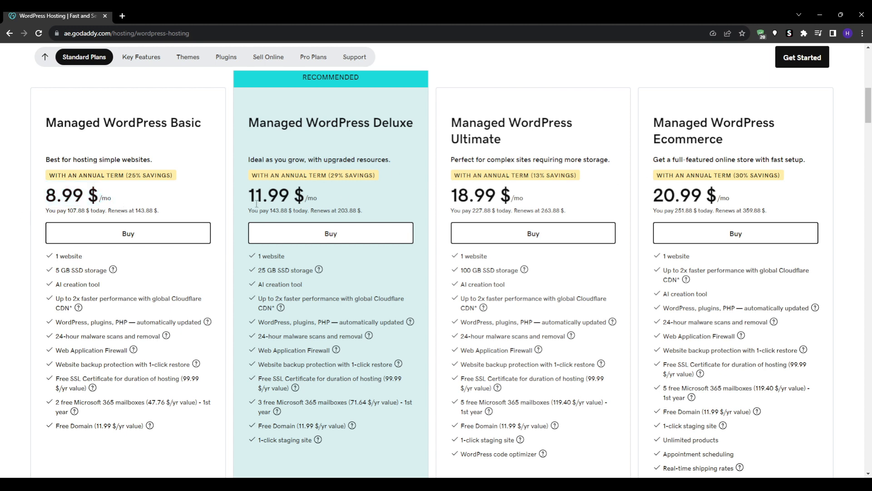
mouse_move(224, 217)
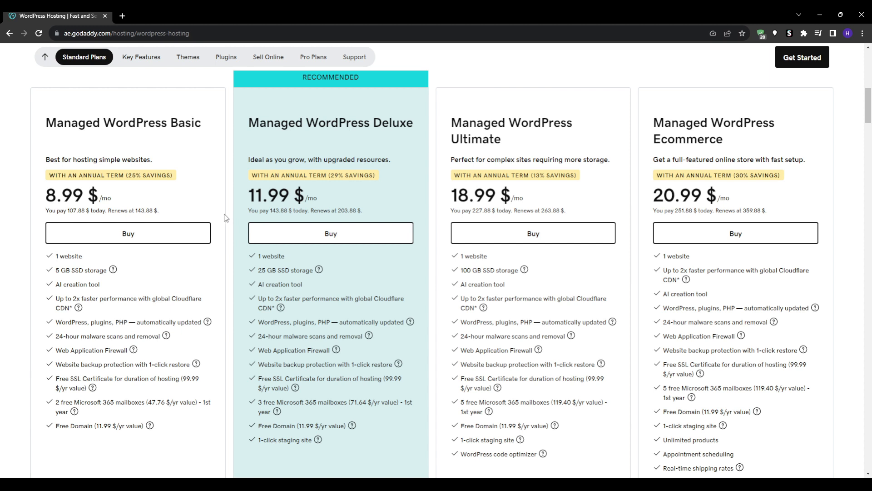
mouse_move(3, 280)
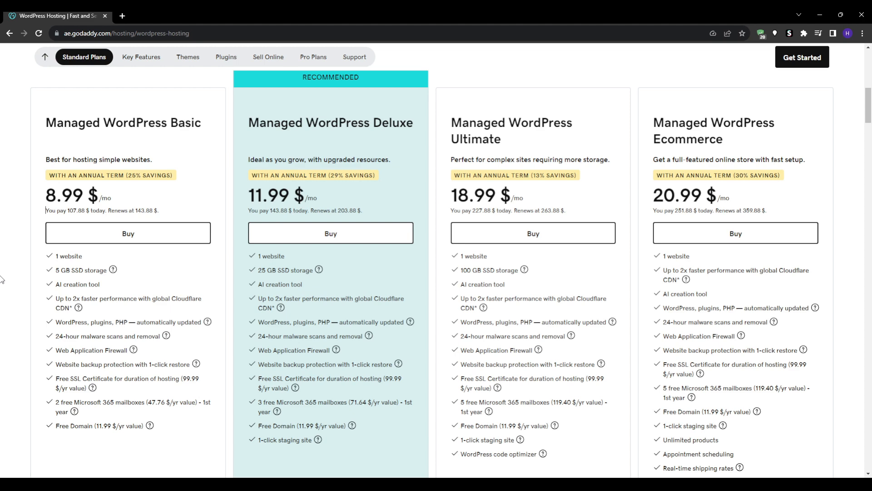
scroll(down, 3)
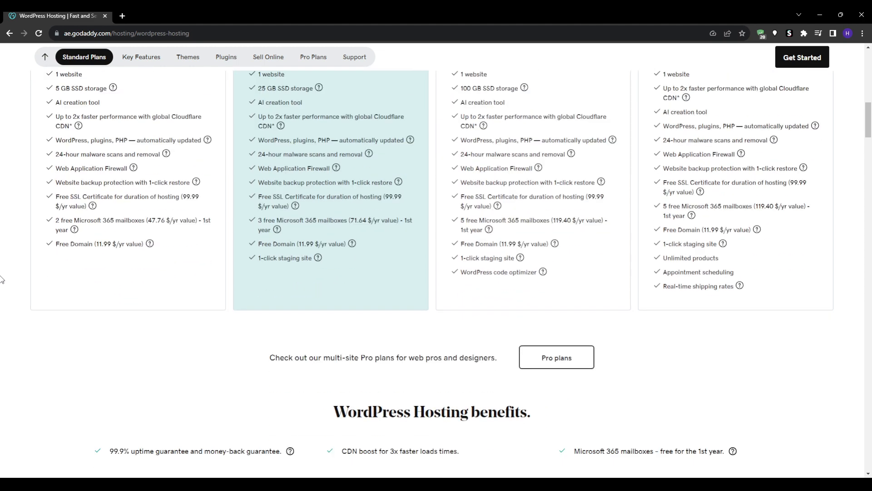
scroll(down, 3)
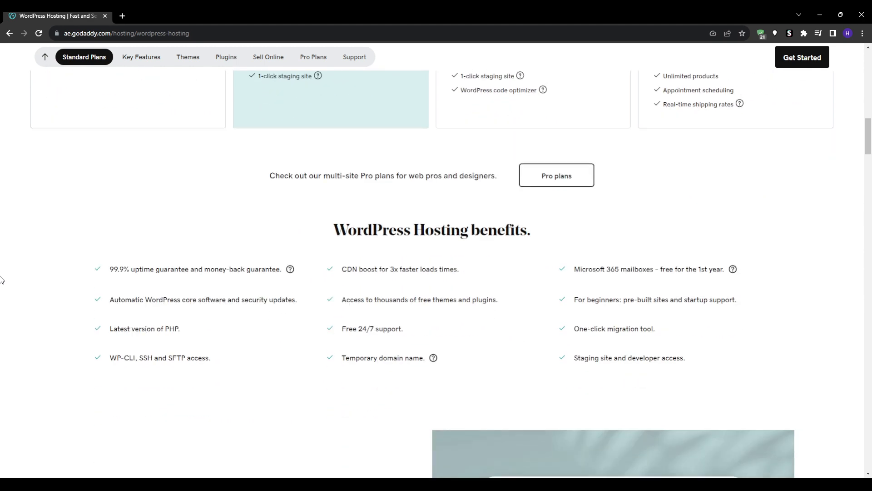
double_click(371, 328)
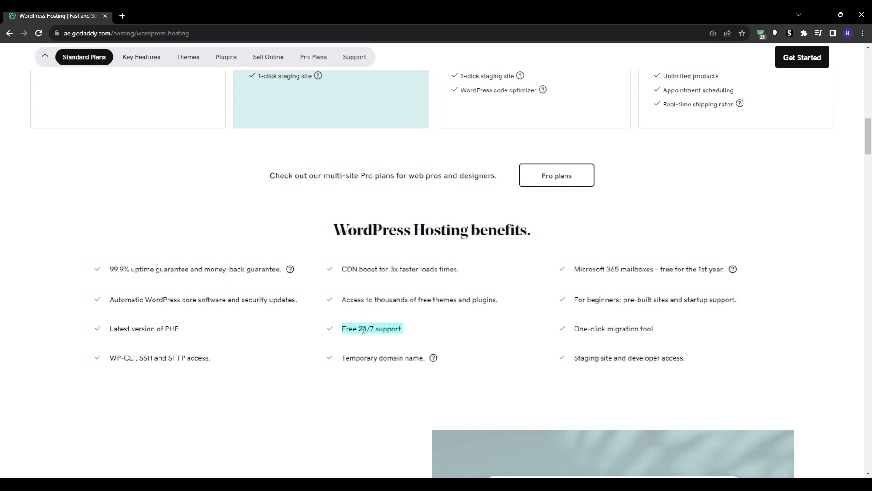
scroll(up, 3)
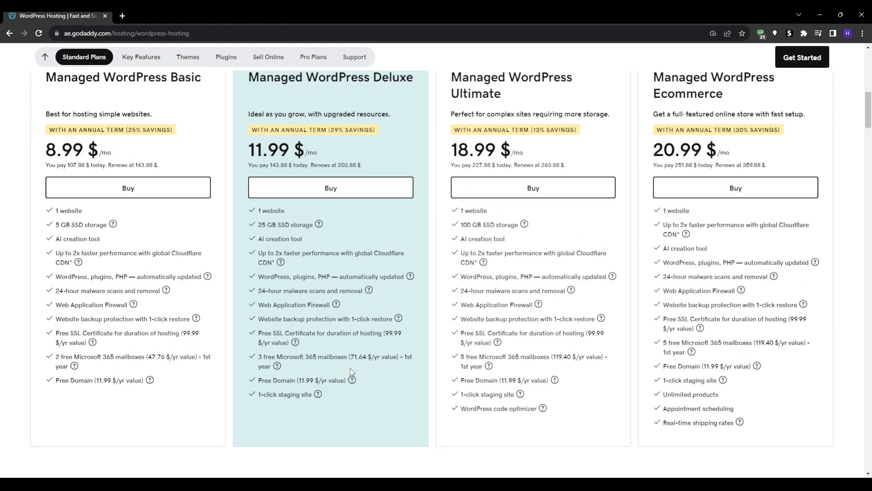
scroll(up, 3)
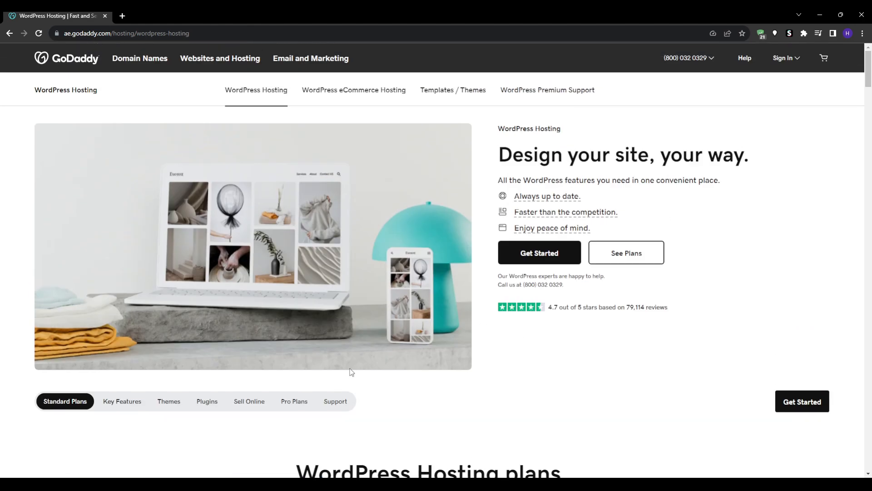
click(66, 58)
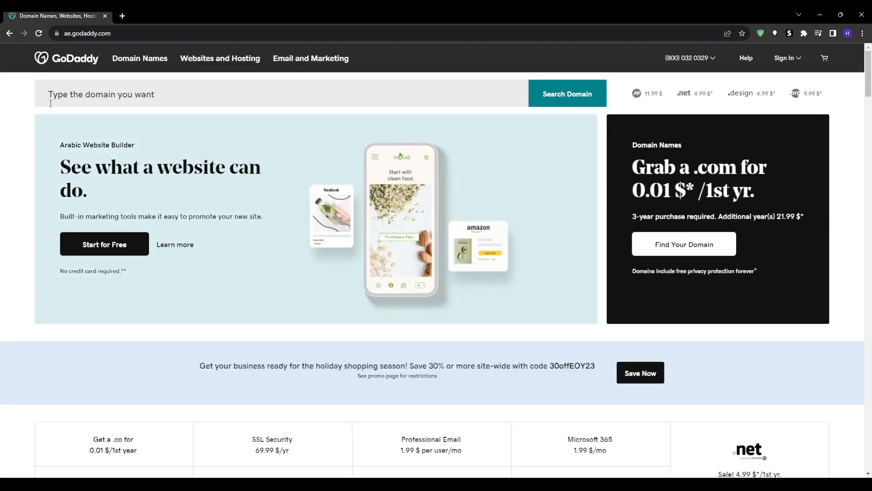
View the homepage's sign-in and account options and start creating a new GoDaddy account.
scroll(down, 3)
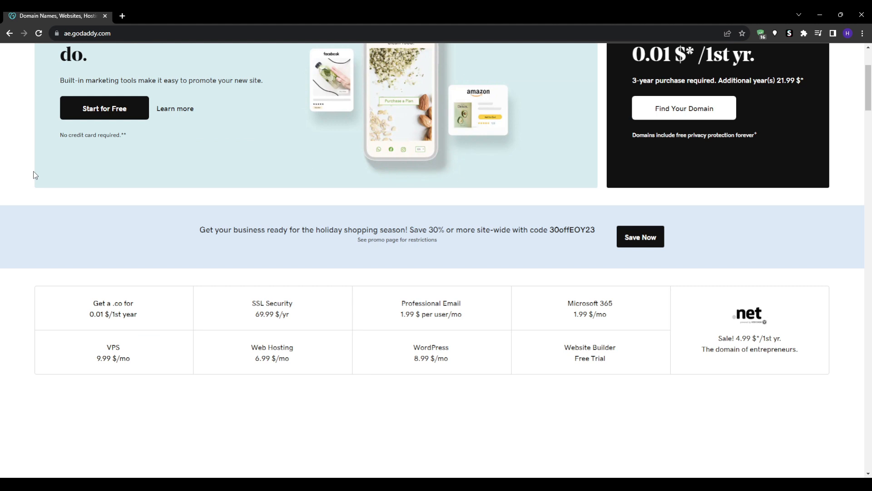
scroll(up, 3)
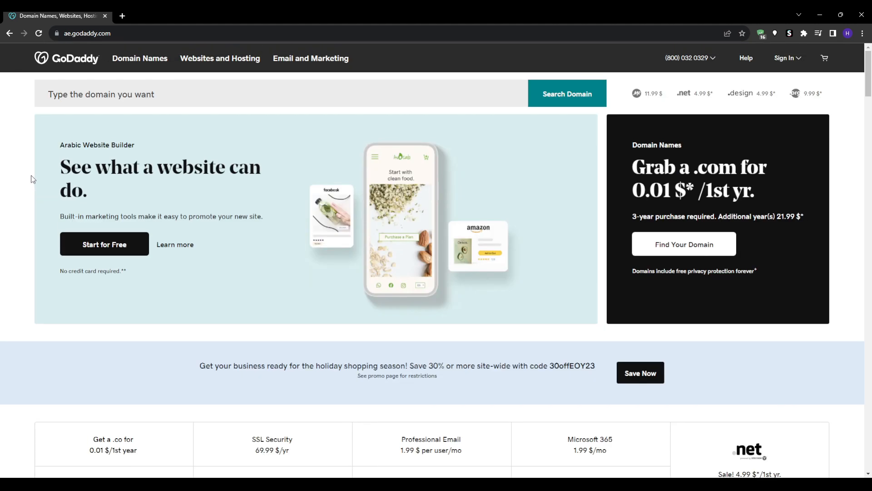
click(785, 58)
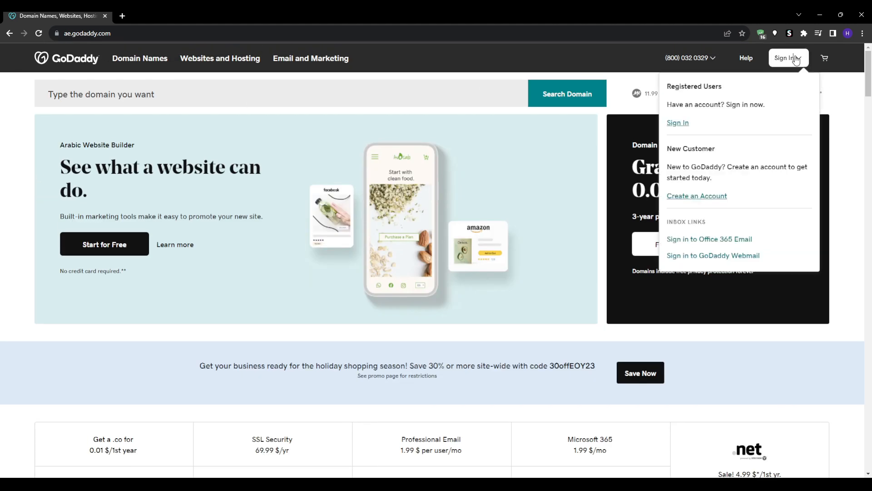
mouse_move(679, 164)
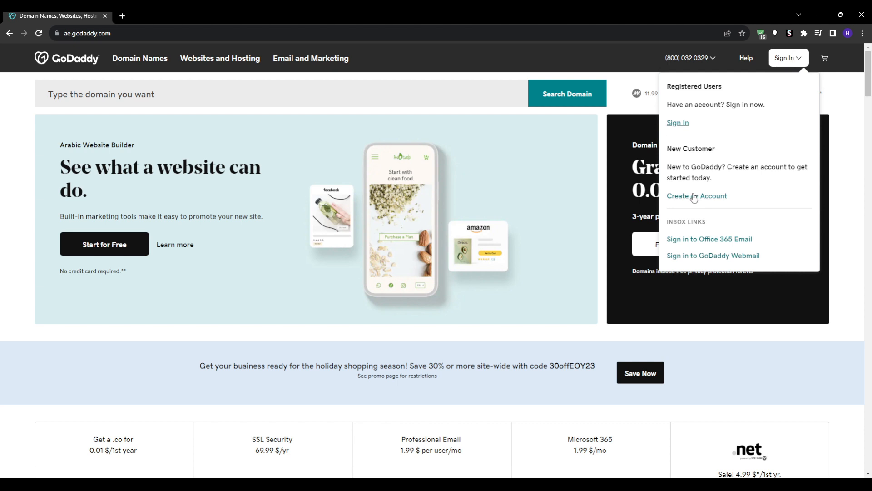
click(696, 196)
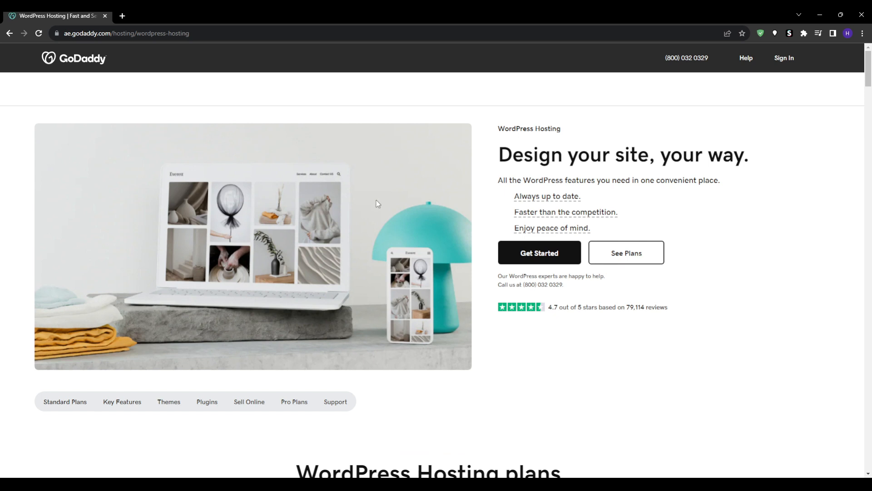
Select the Managed WordPress Basic plan on a 1-month term in the plan configuration.
click(538, 253)
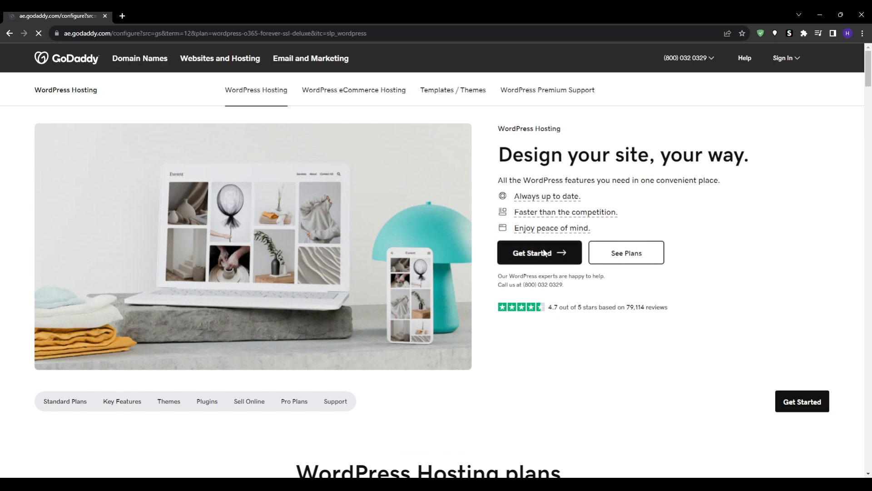
click(538, 252)
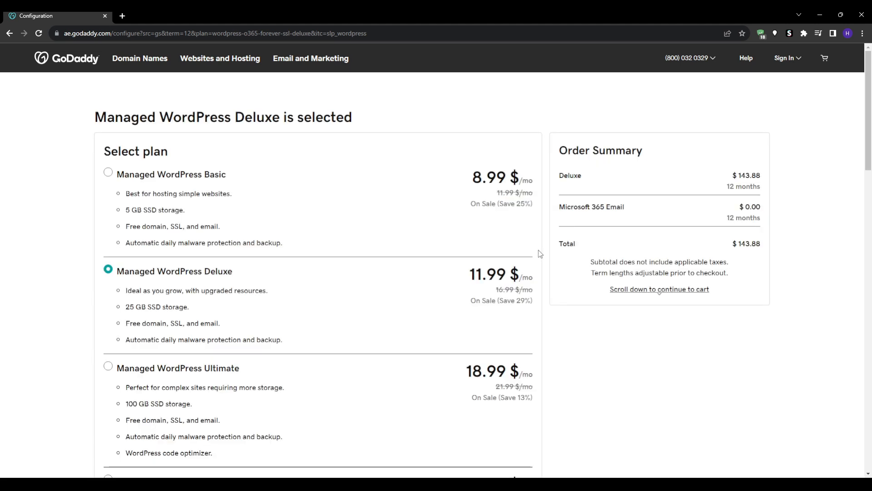
mouse_move(109, 176)
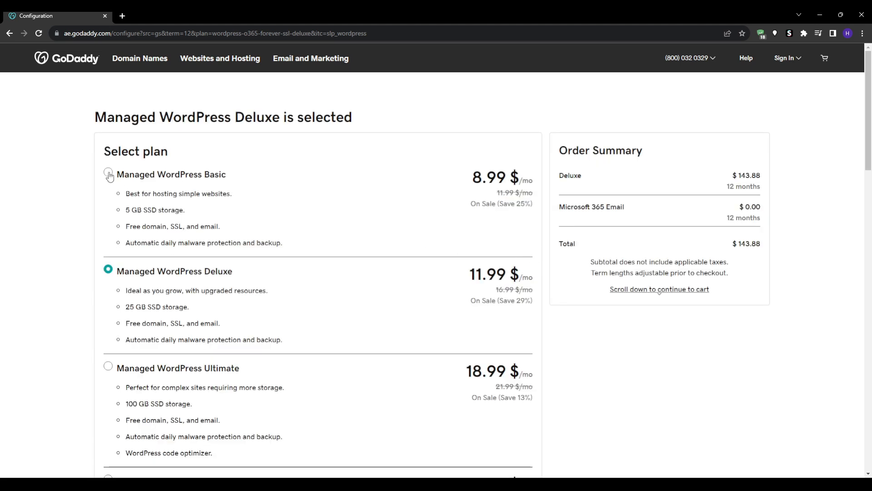
click(108, 174)
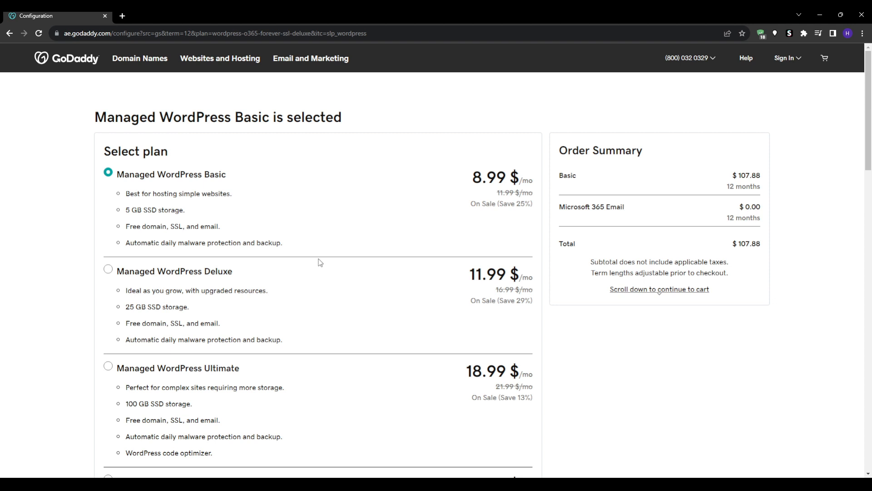
mouse_move(80, 191)
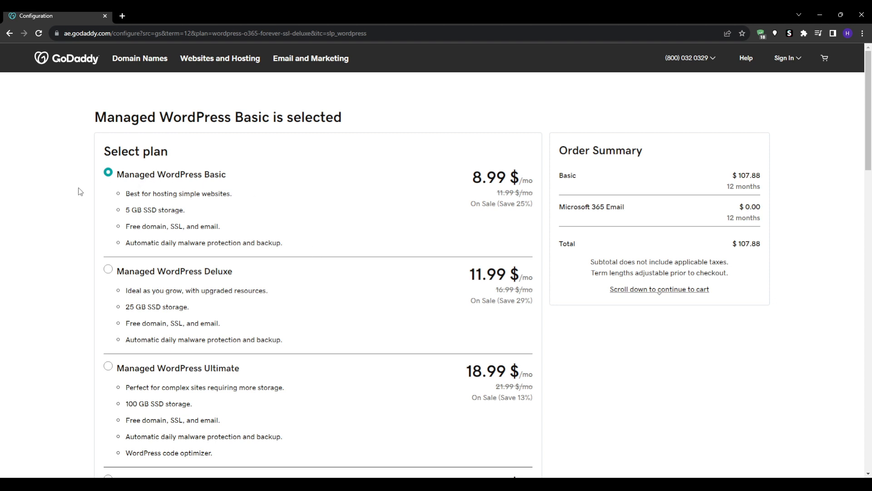
mouse_move(3, 200)
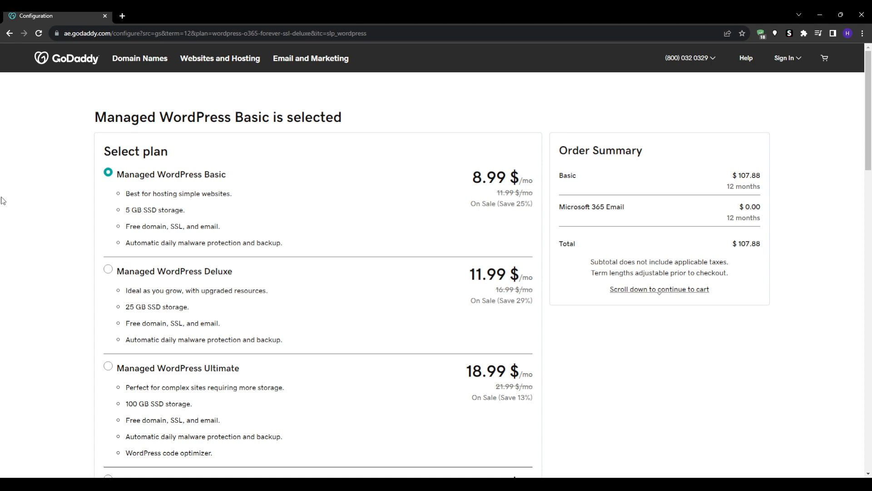
scroll(down, 3)
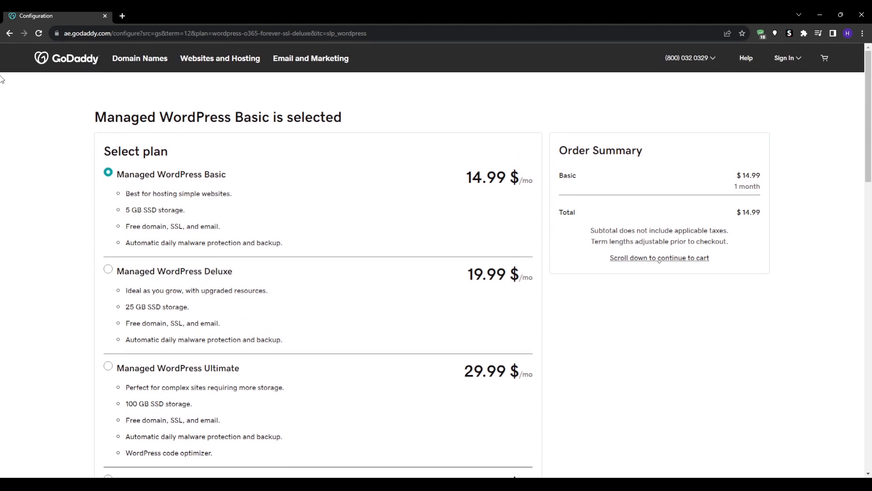
click(140, 57)
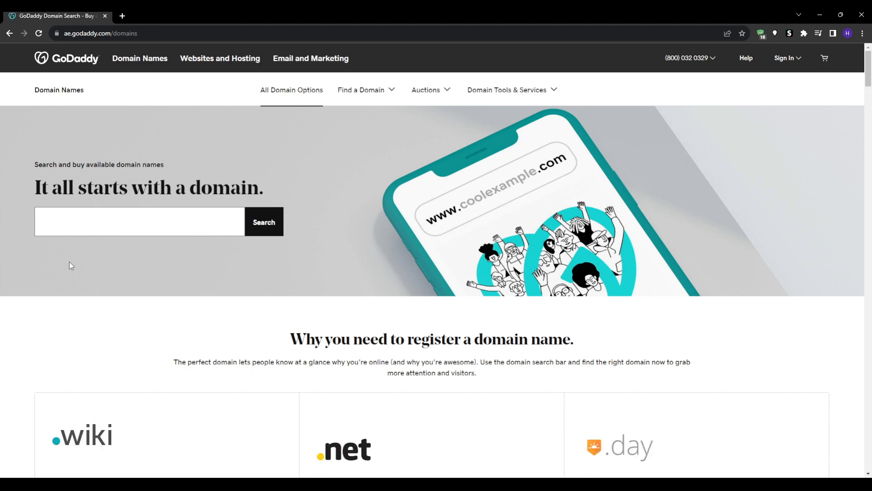
Scroll the Domain Names page and click into the empty domain search box.
scroll(down, 3)
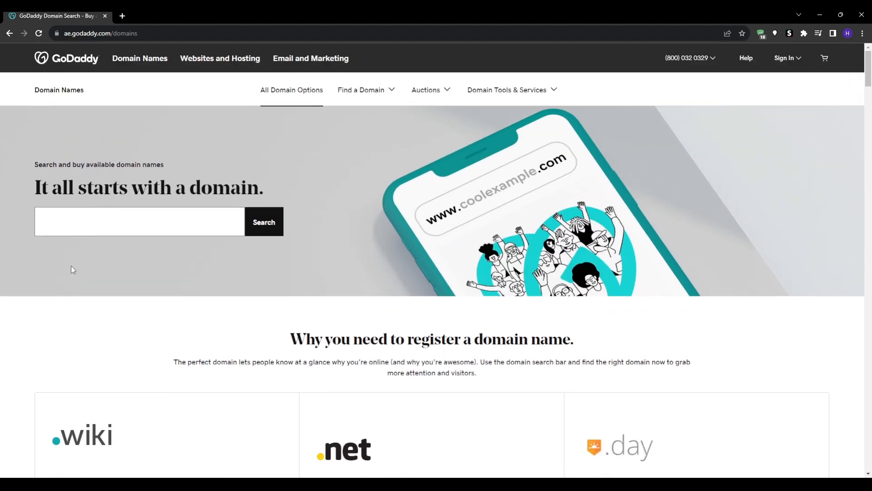
click(139, 222)
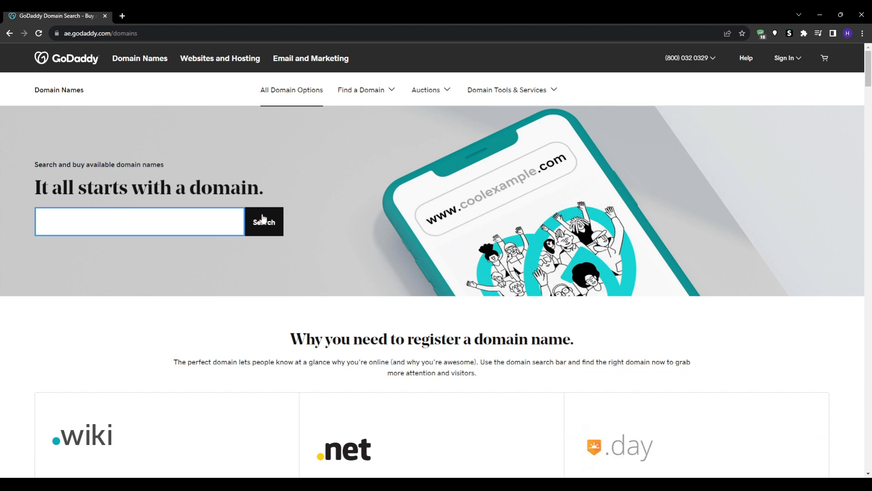
mouse_move(220, 58)
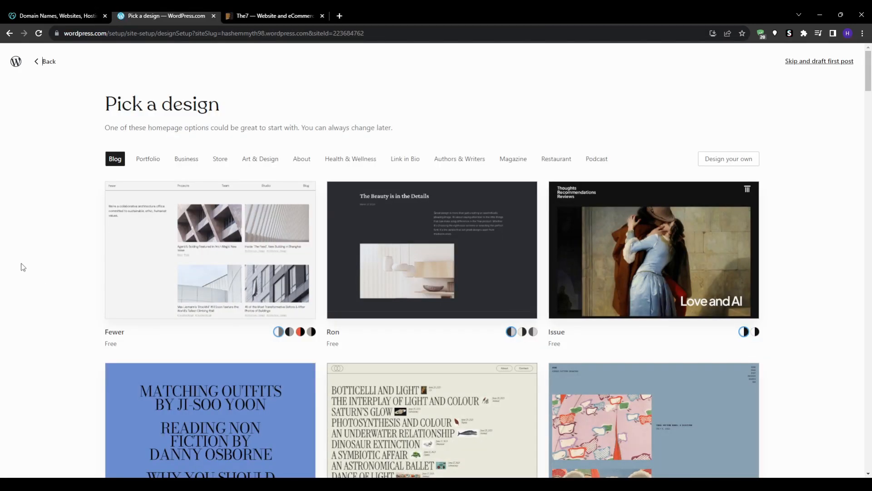
mouse_move(351, 159)
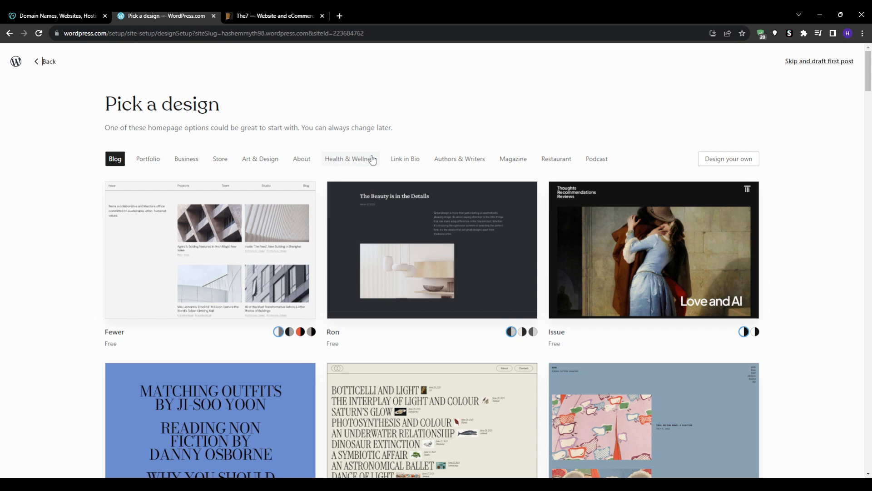
mouse_move(186, 158)
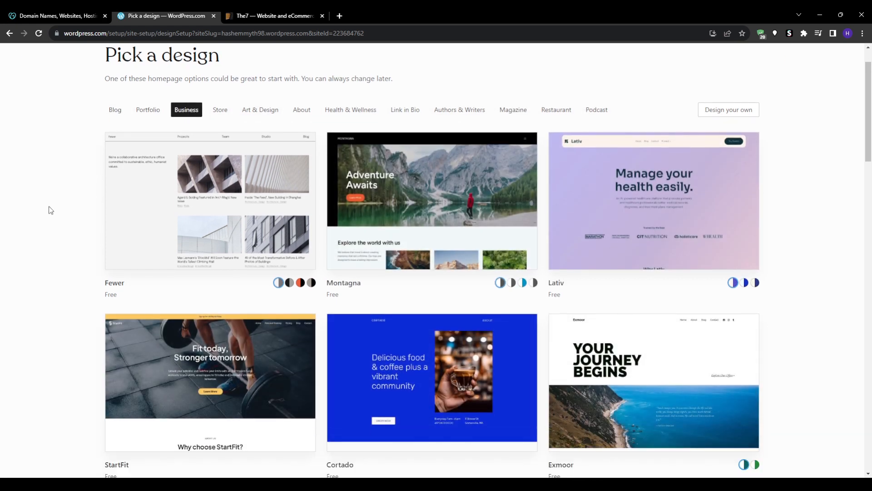
Scroll through the Business category's homepage design thumbnails.
scroll(down, 3)
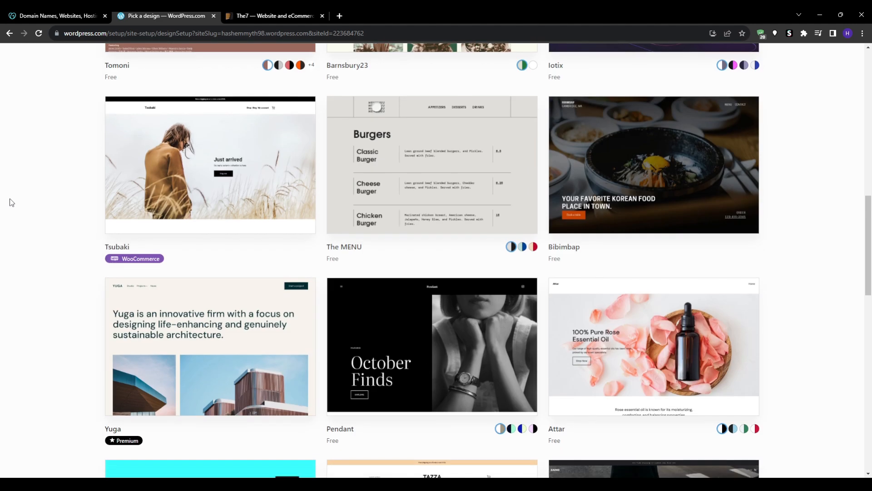
scroll(down, 3)
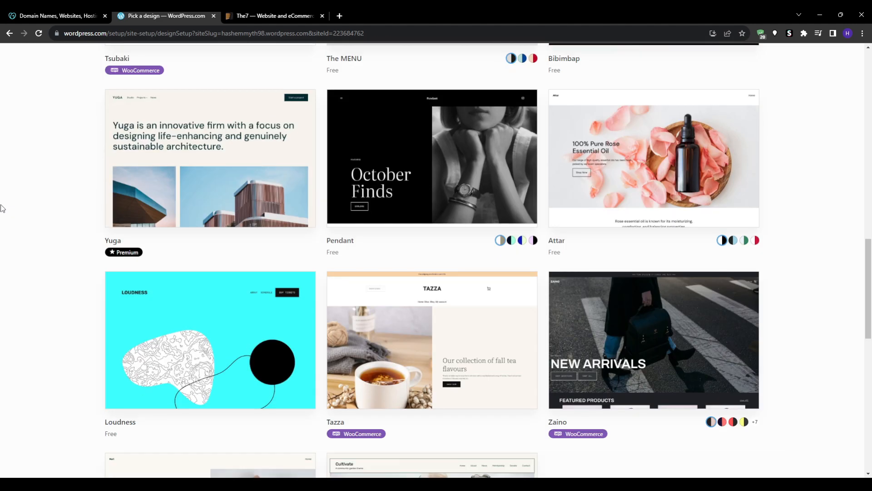
mouse_move(3, 218)
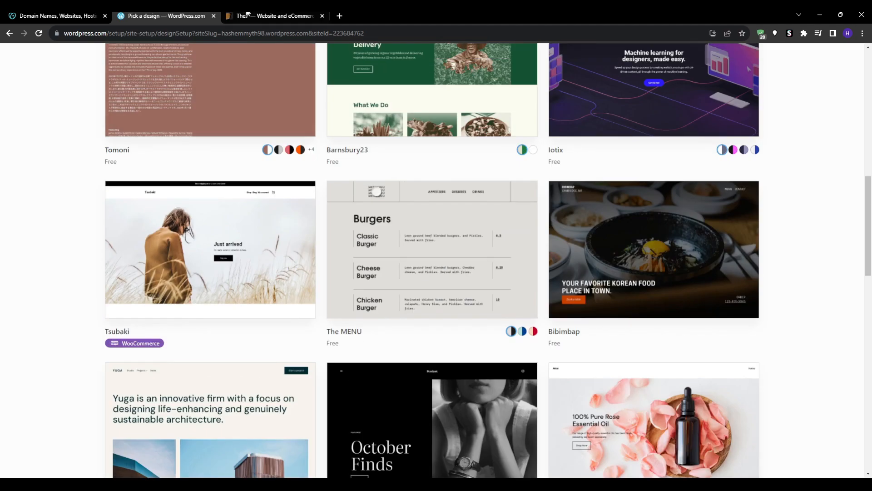
Scroll The7 theme preview on ThemeForest down to its Demo Sites section.
click(273, 16)
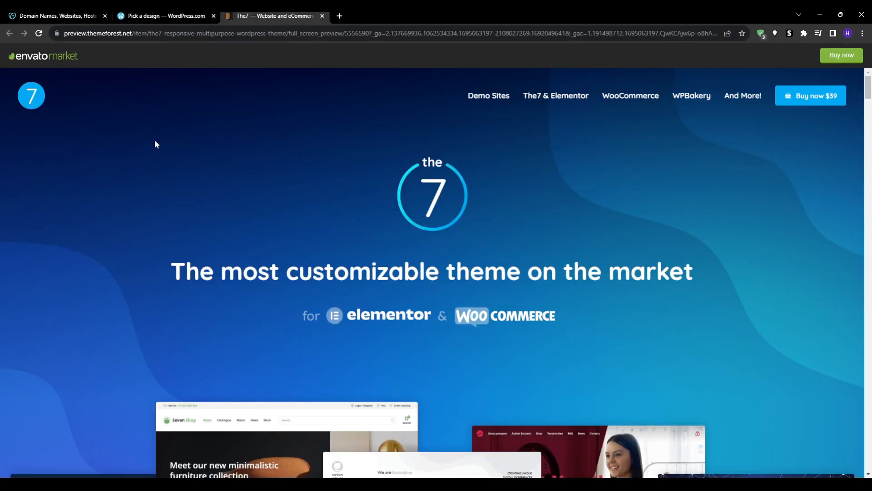
scroll(down, 3)
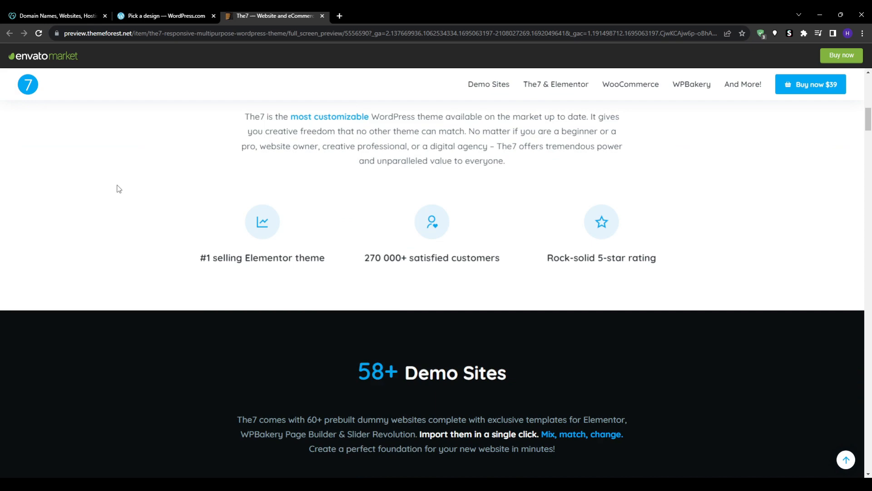
scroll(down, 3)
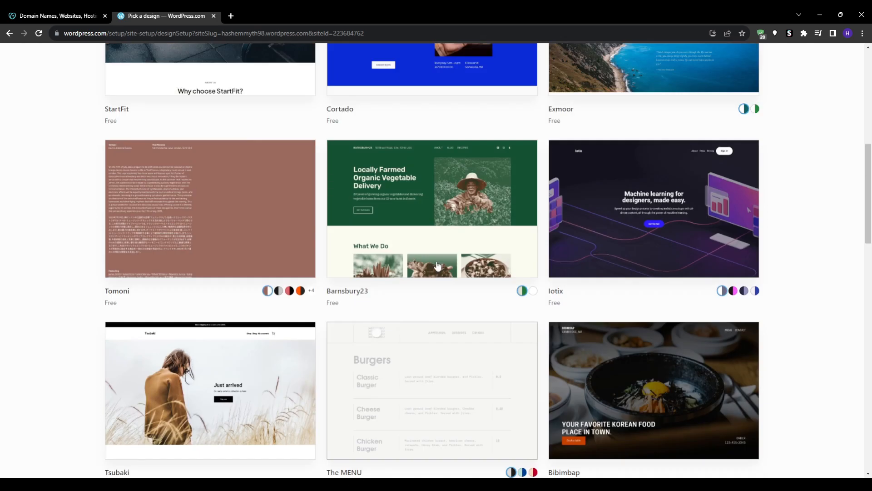
Scroll the Pick a design grid and open the Iotix design preview.
scroll(down, 3)
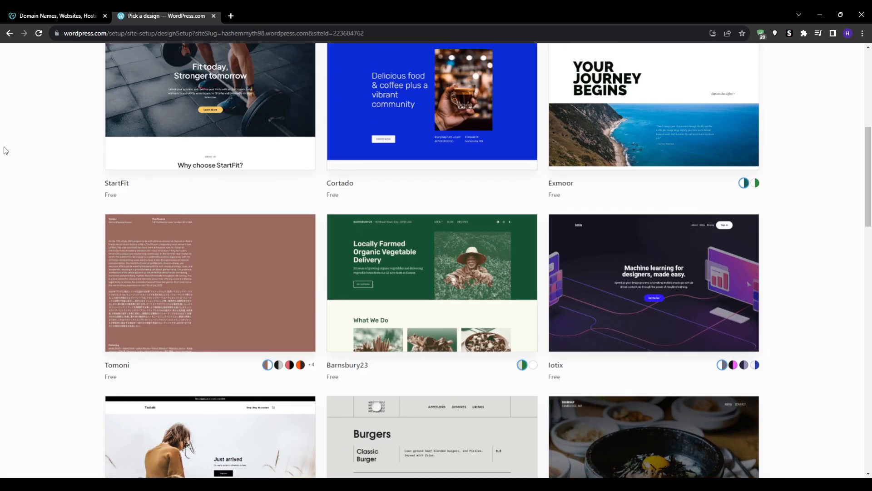
scroll(down, 3)
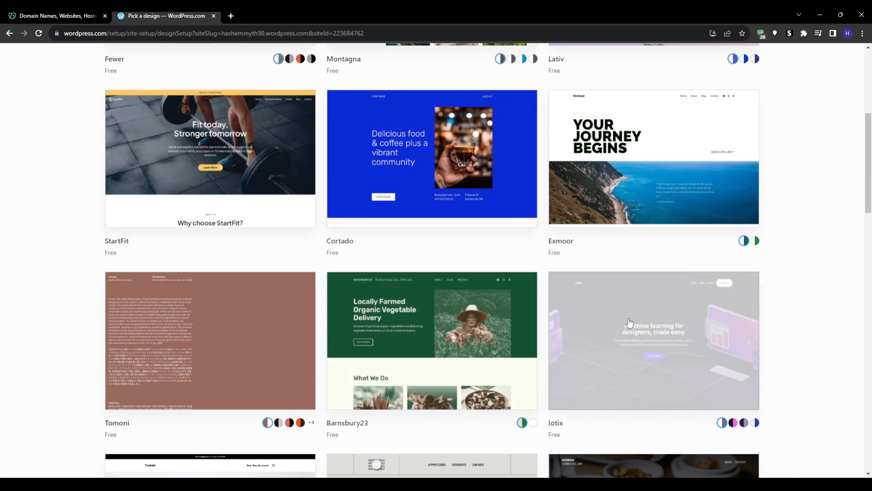
click(654, 340)
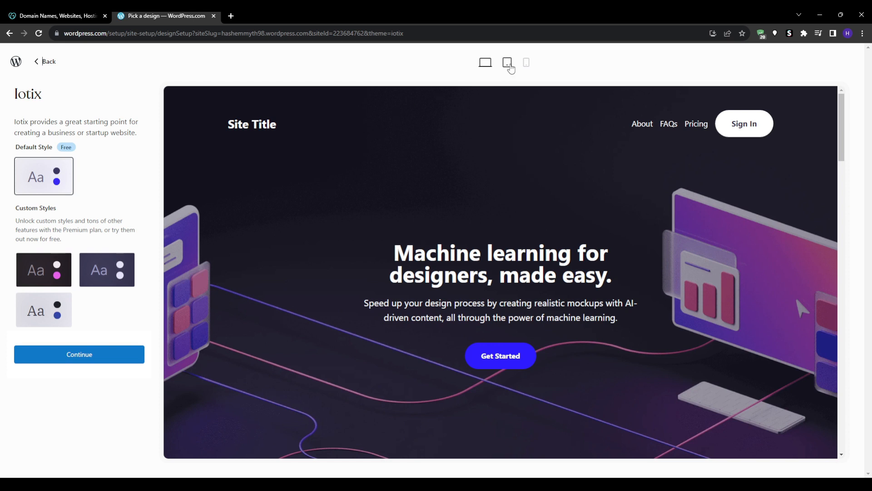
Show the Iotix preview at phone width and scroll down to Our Pricing.
click(506, 62)
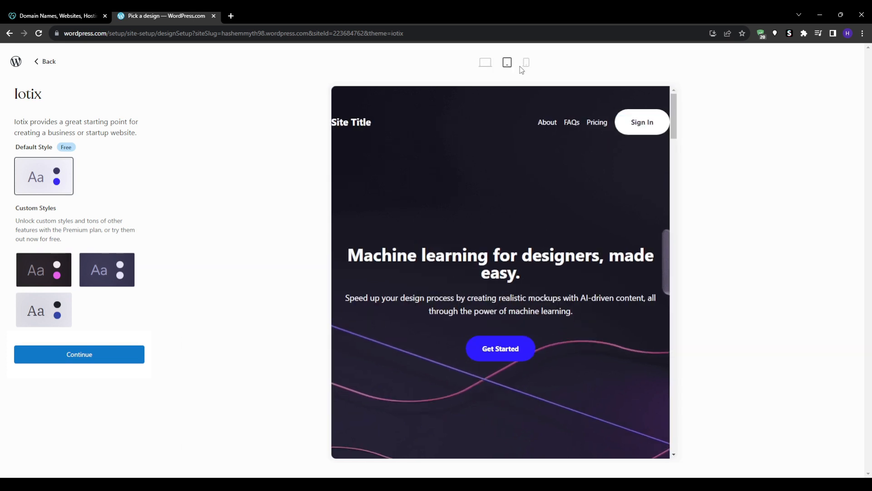
click(525, 62)
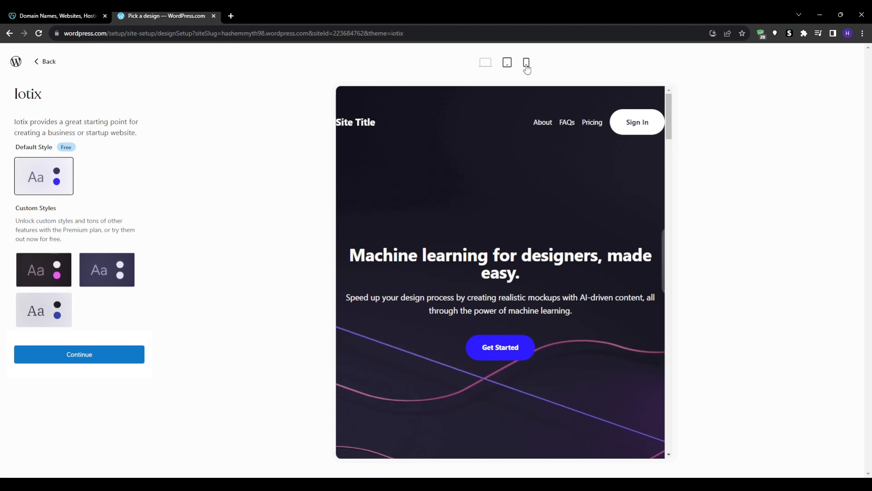
click(526, 62)
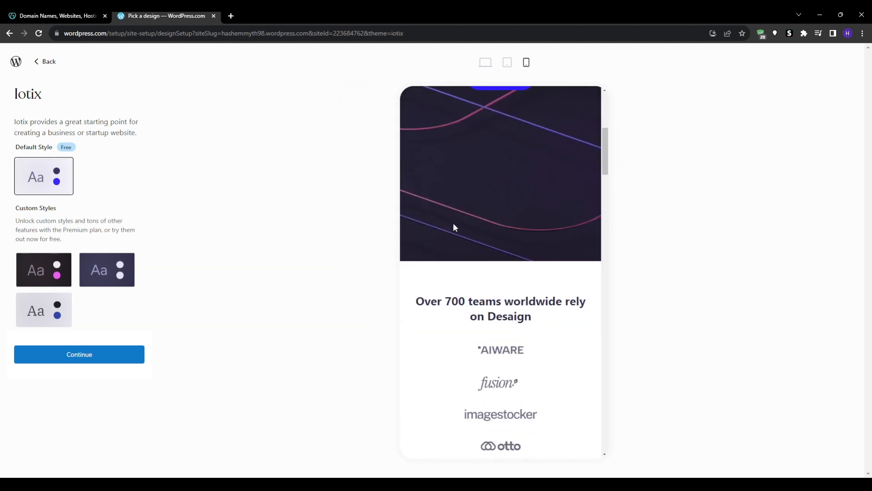
scroll(down, 3)
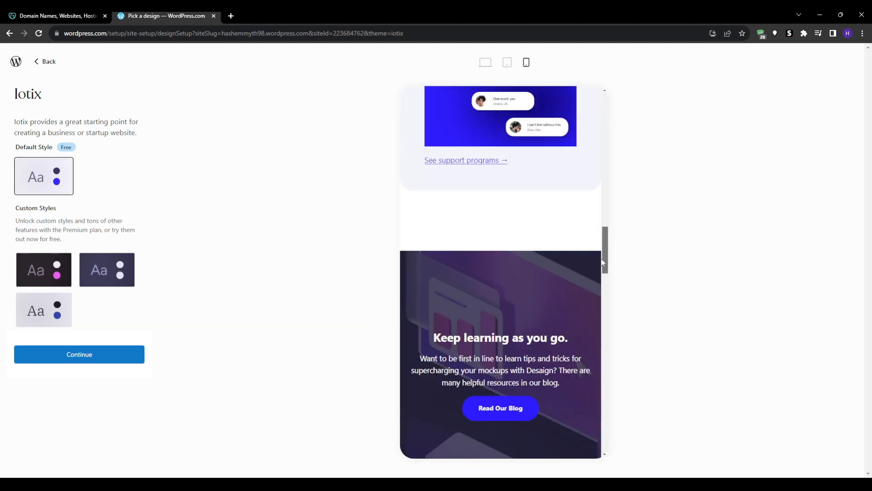
scroll(down, 3)
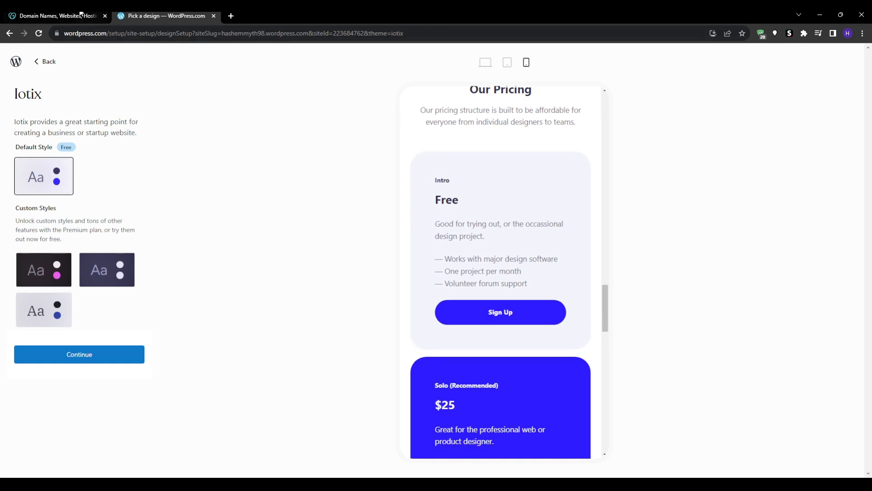
Scroll the GoDaddy homepage past product prices and reviews to the email and SSL offers.
click(55, 16)
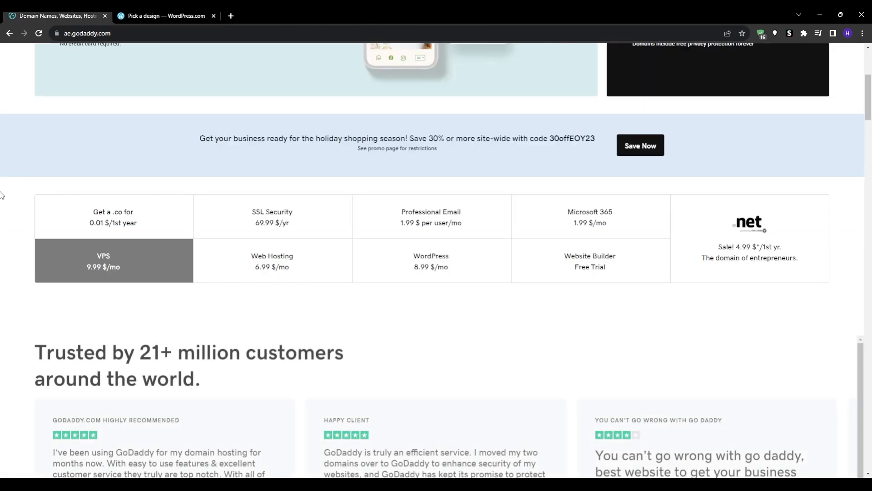
scroll(down, 3)
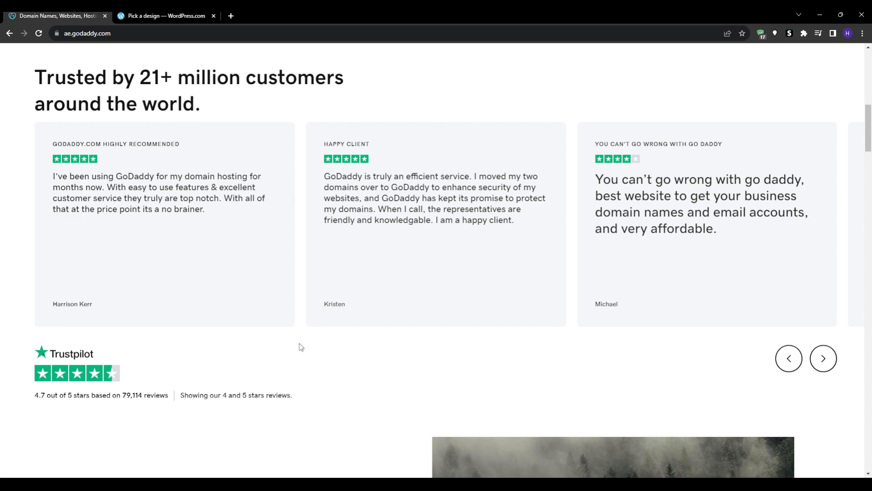
scroll(down, 3)
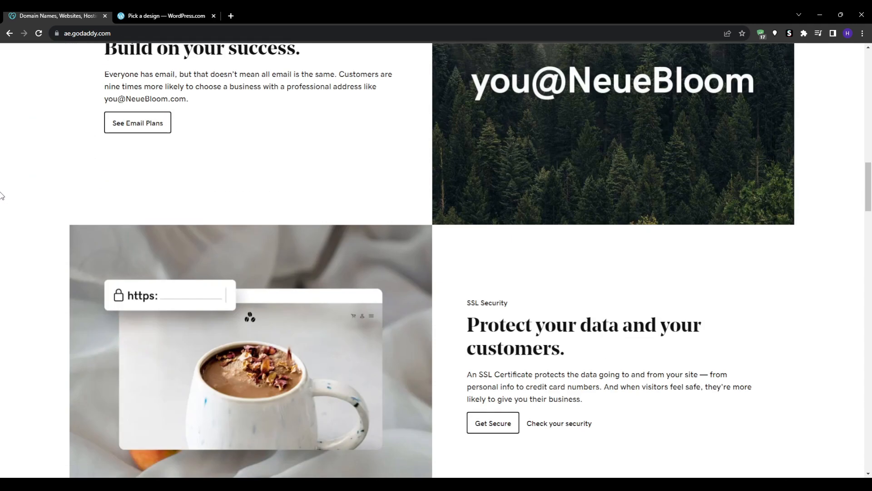
scroll(down, 3)
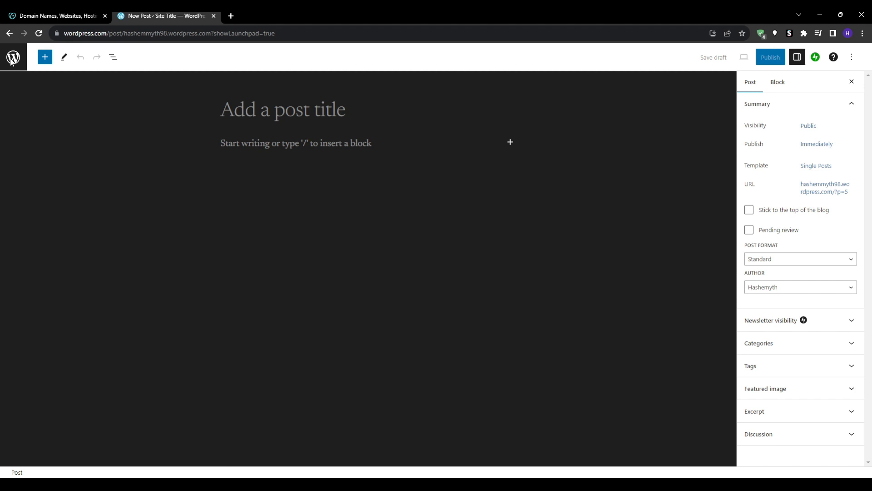
Exit the blank post to the launchpad showing three of five steps done, then return to GoDaddy.
click(13, 57)
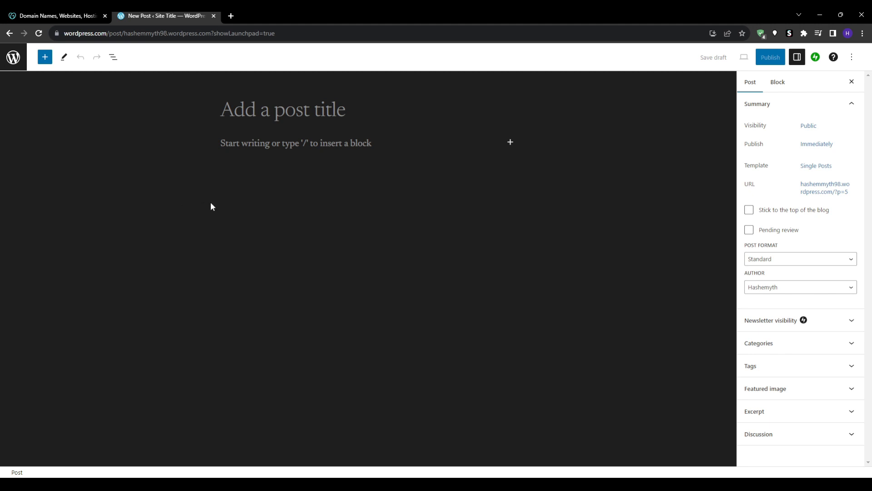
mouse_move(809, 312)
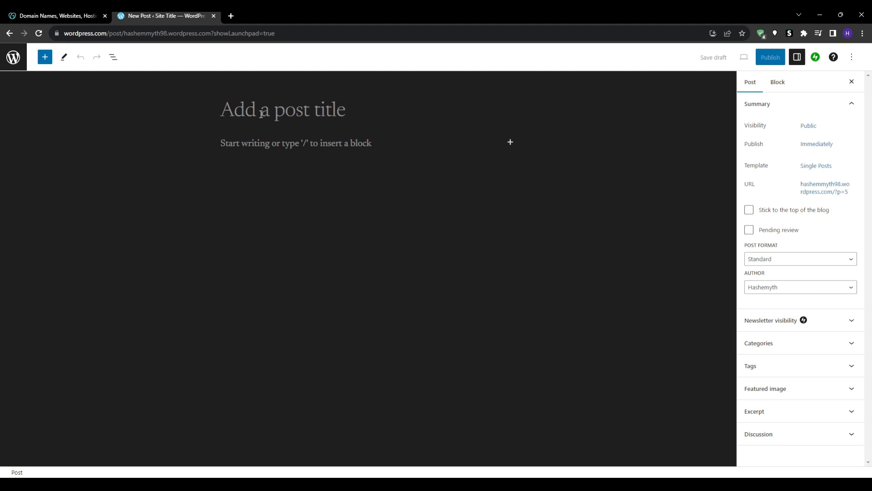
click(12, 57)
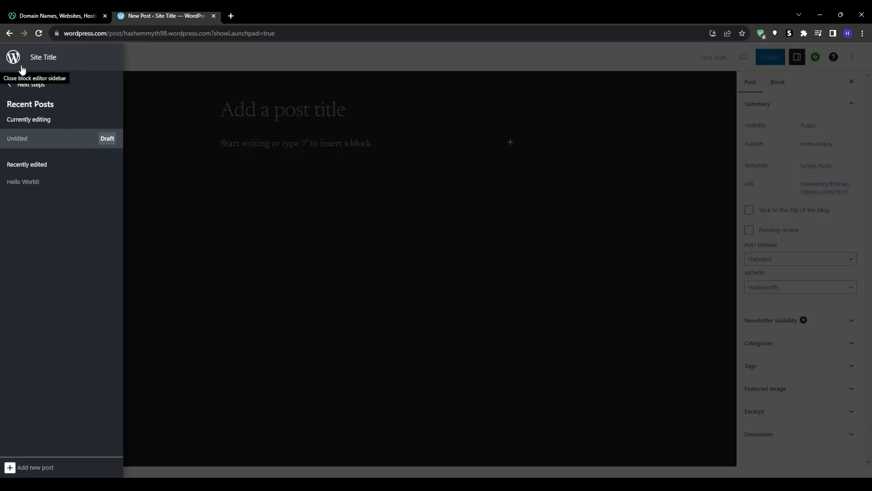
click(13, 57)
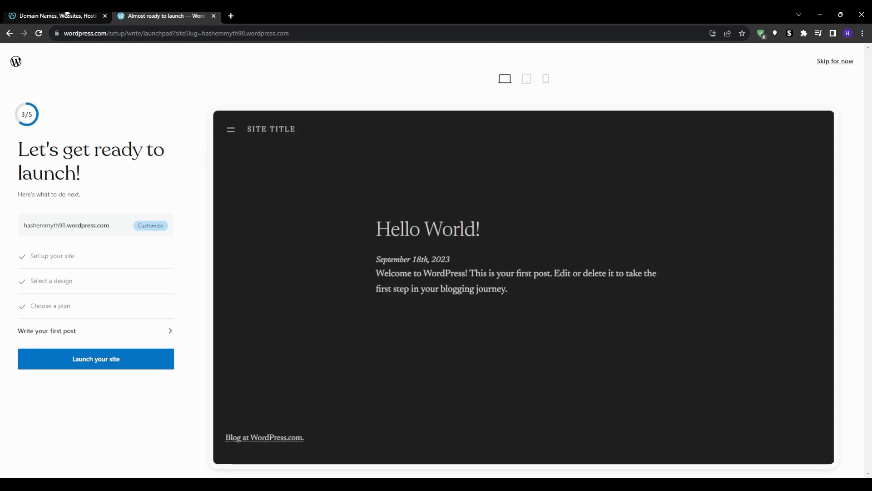
click(55, 16)
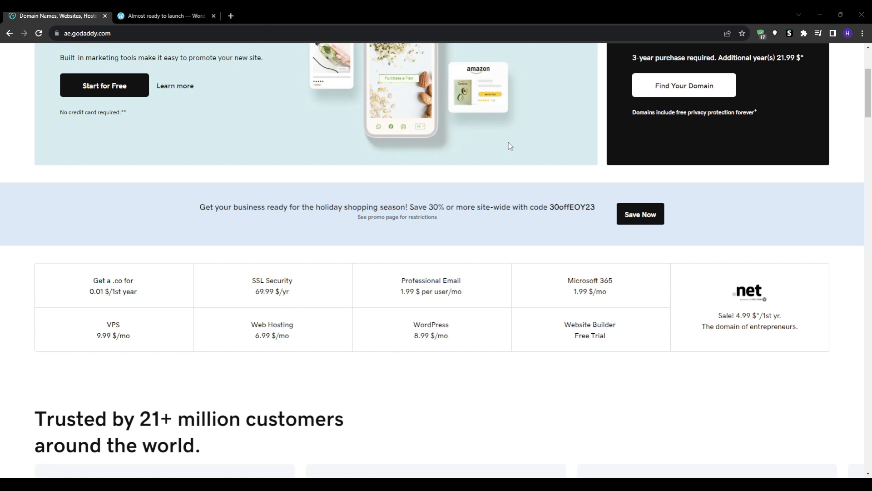
mouse_move(756, 14)
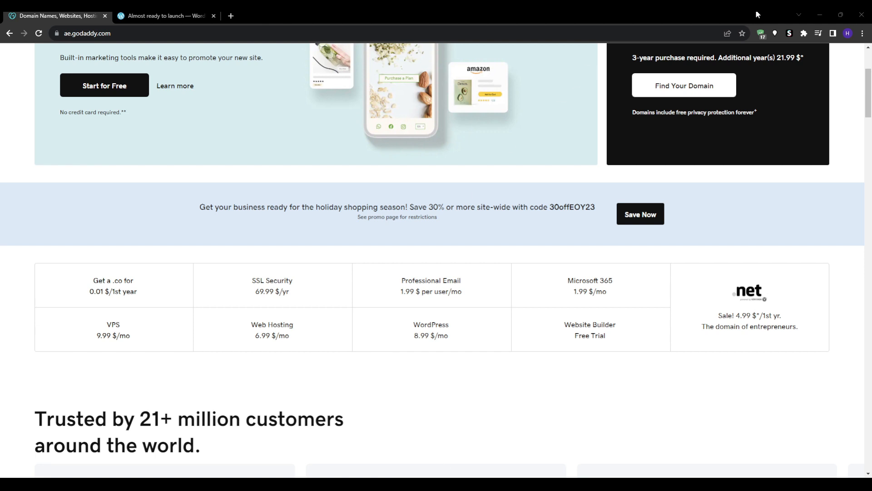
mouse_move(489, 454)
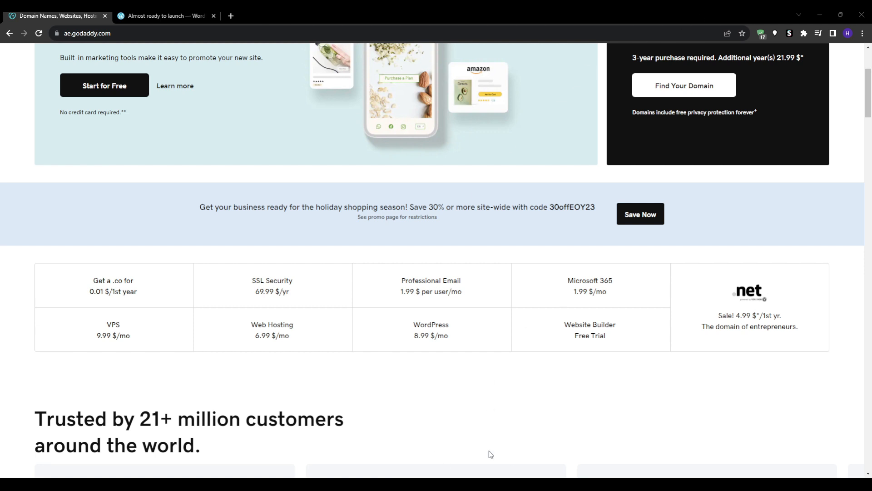
scroll(up, 3)
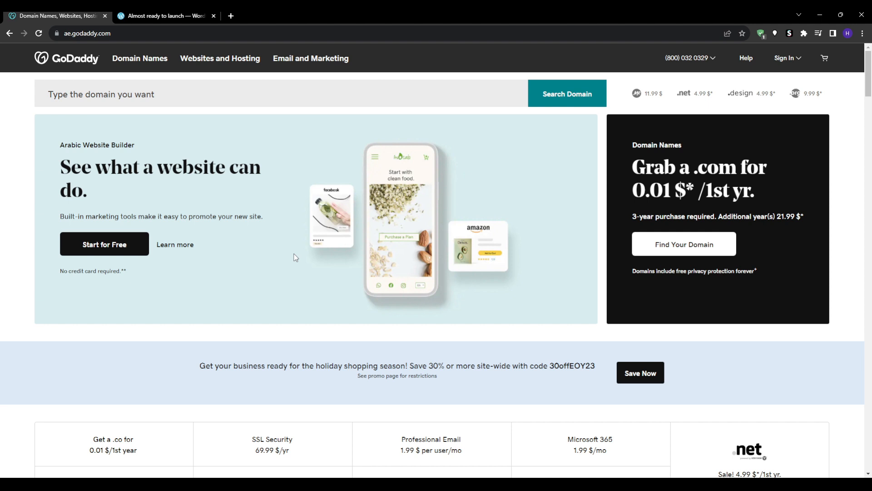
mouse_move(106, 193)
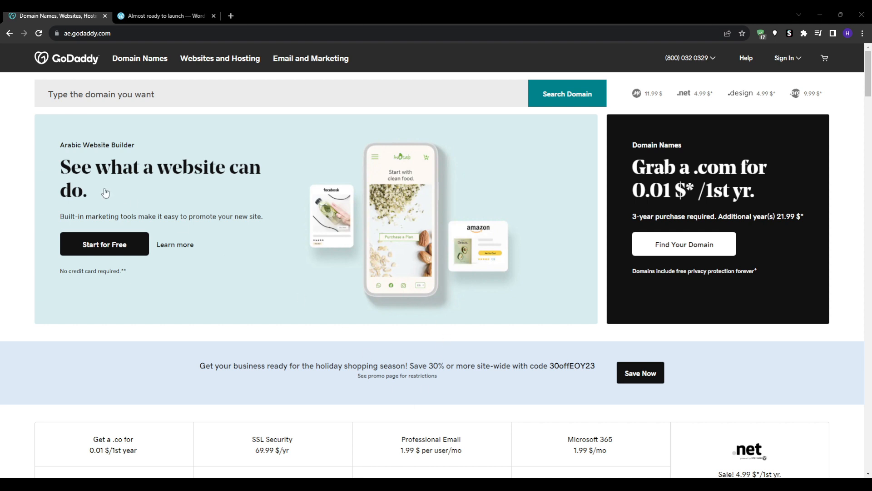
mouse_move(27, 220)
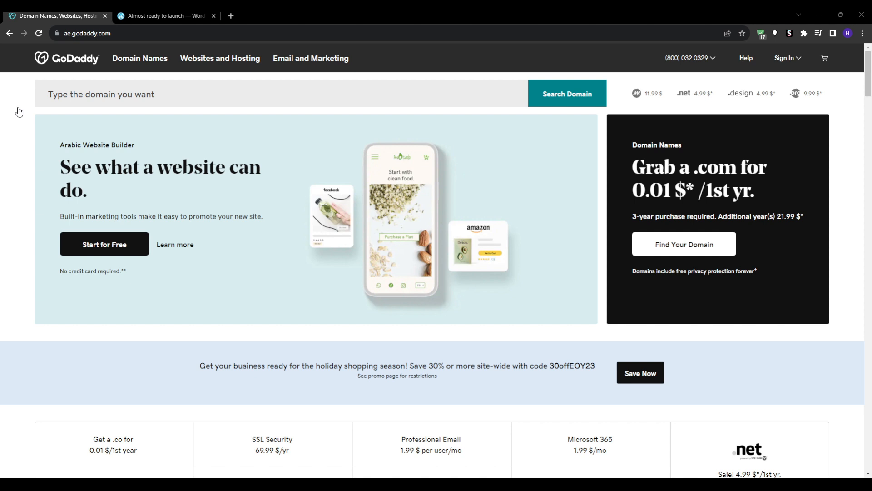
mouse_move(35, 207)
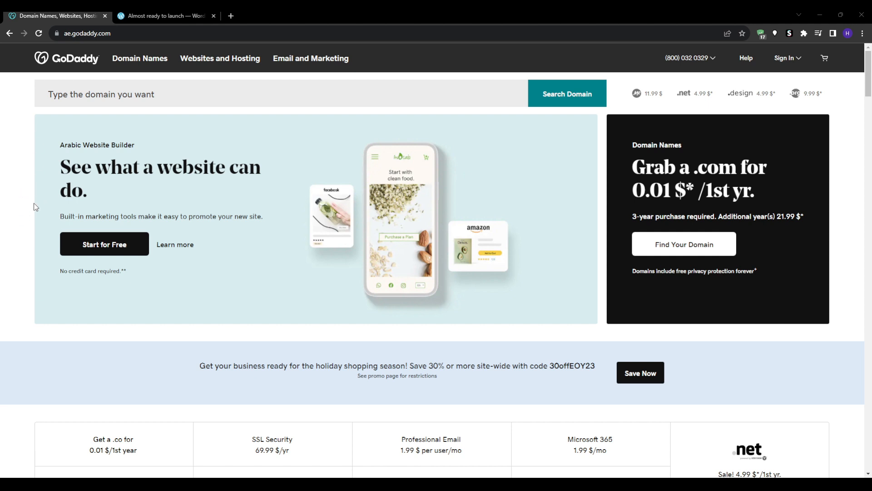
mouse_move(121, 112)
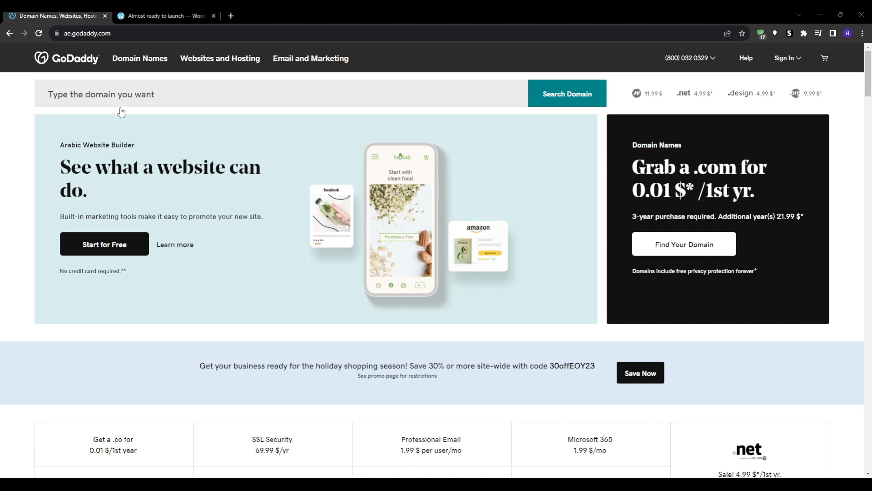
mouse_move(603, 139)
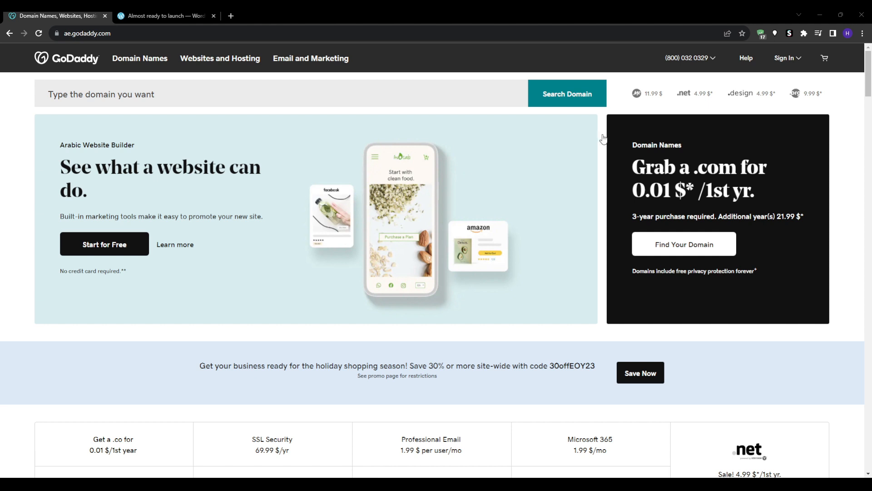
mouse_move(247, 191)
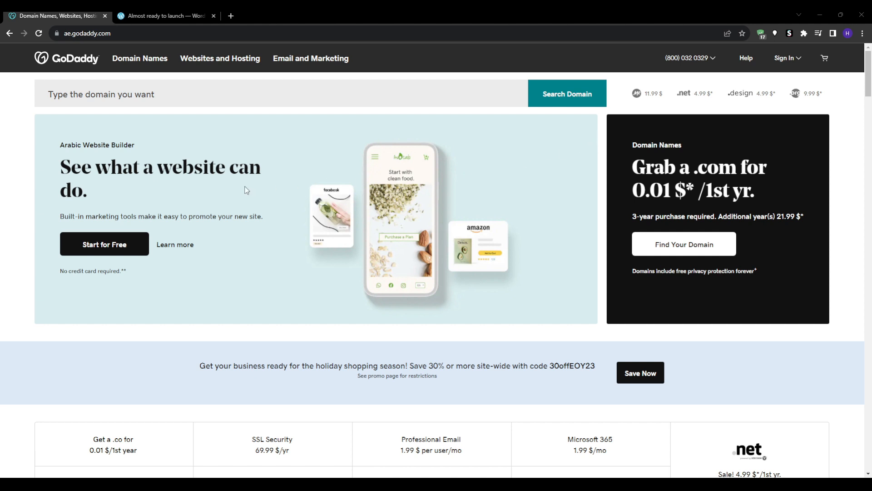
mouse_move(227, 136)
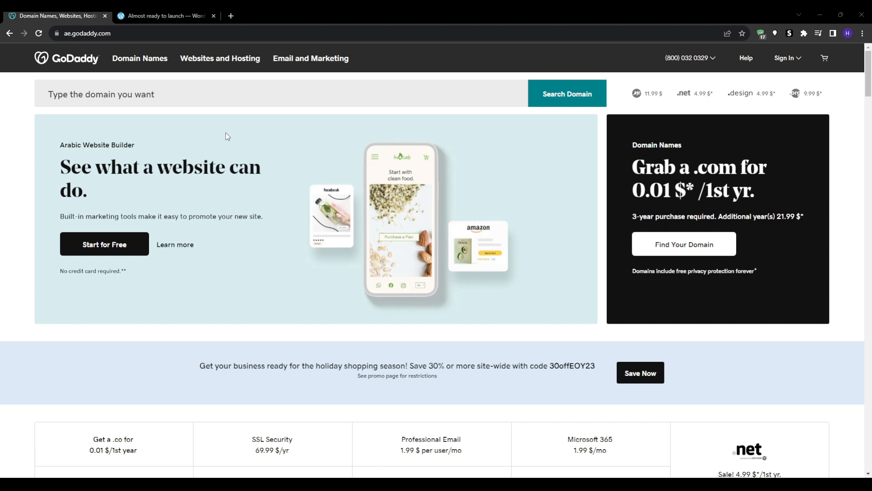
mouse_move(127, 82)
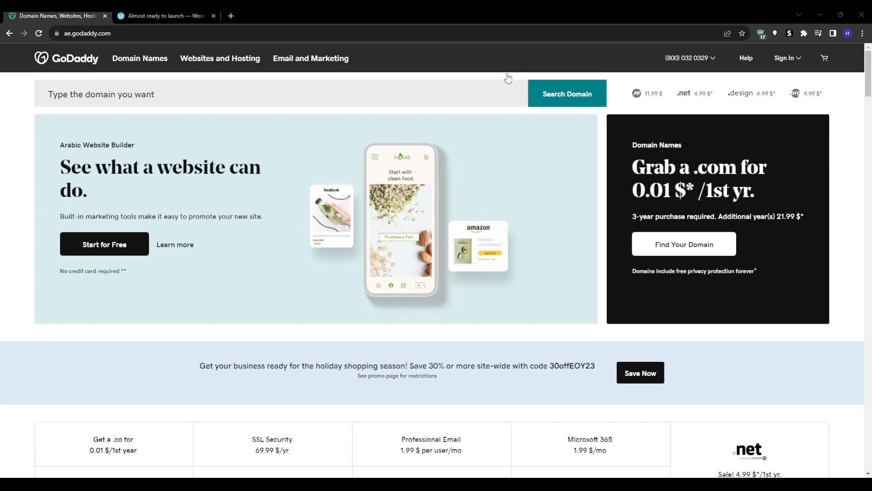
mouse_move(299, 336)
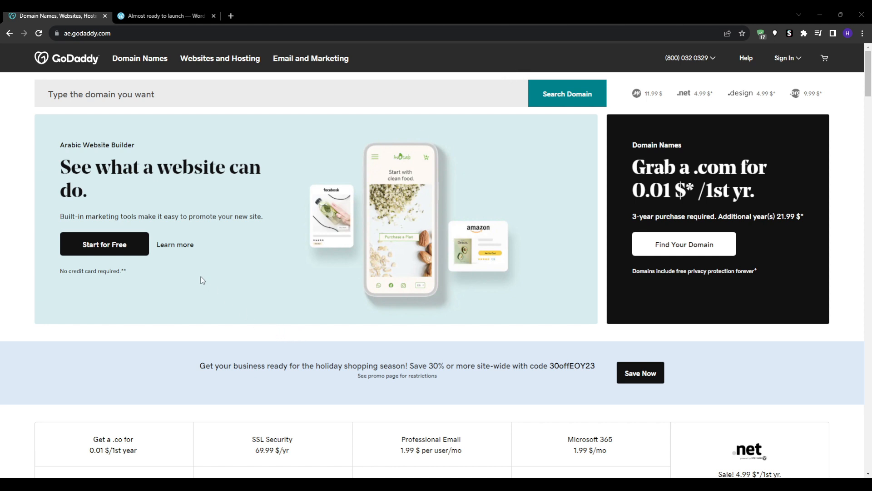
mouse_move(625, 460)
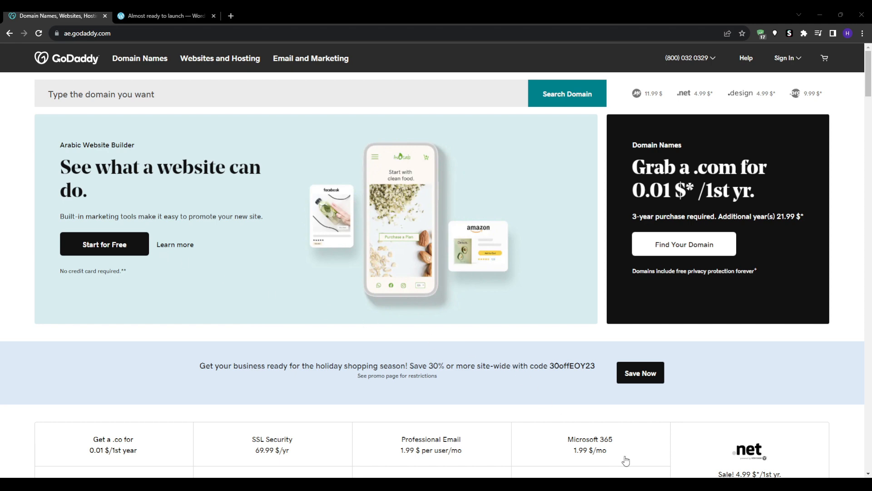